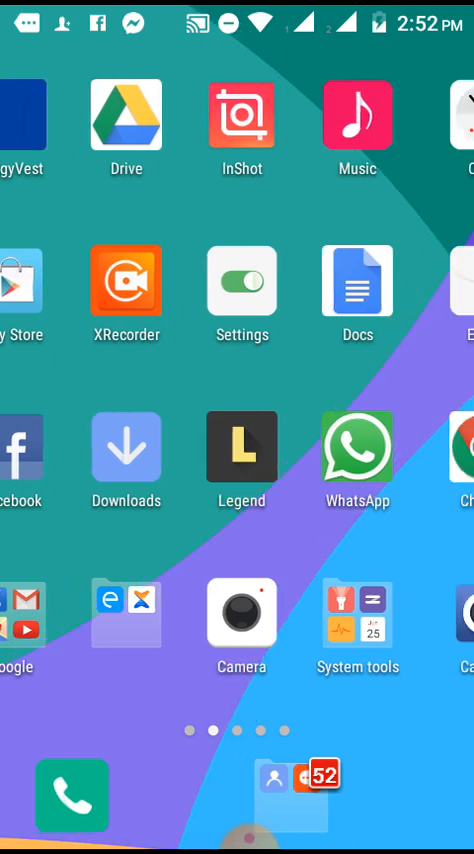
Step: Swipe the Android home screen across to reach the Gallery app
scroll("left", 3)
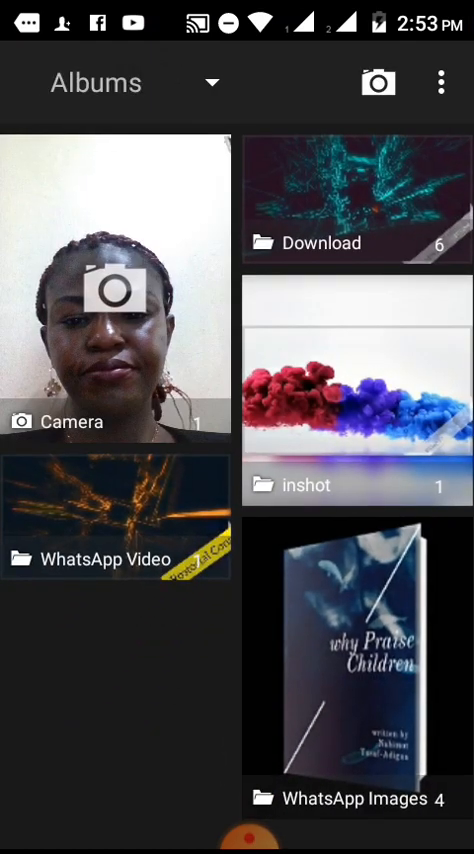
Step: Open the teal particle video from the Download album in InShot
left_click(355, 199)
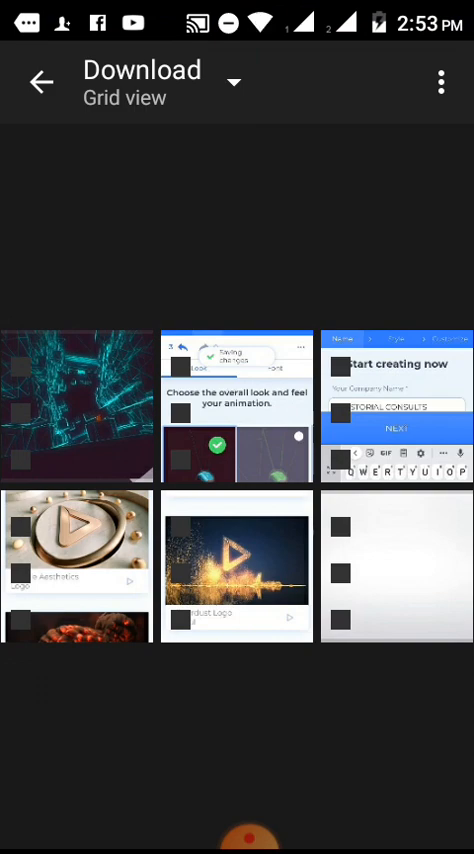
left_click(75, 560)
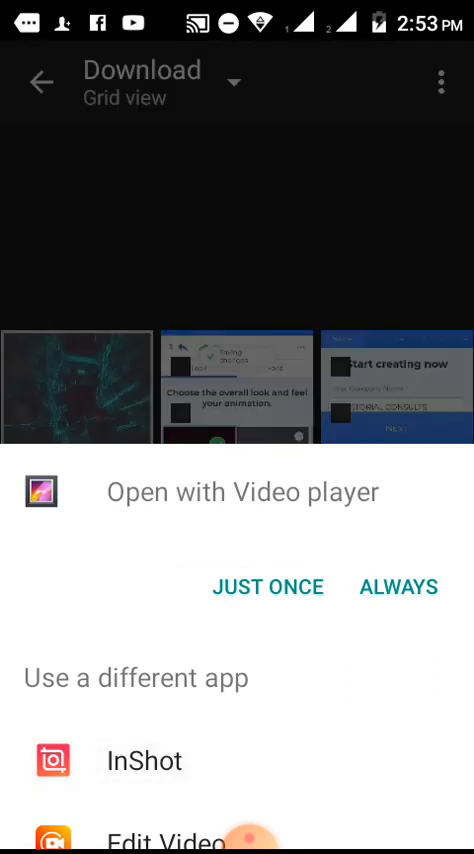
left_click(144, 761)
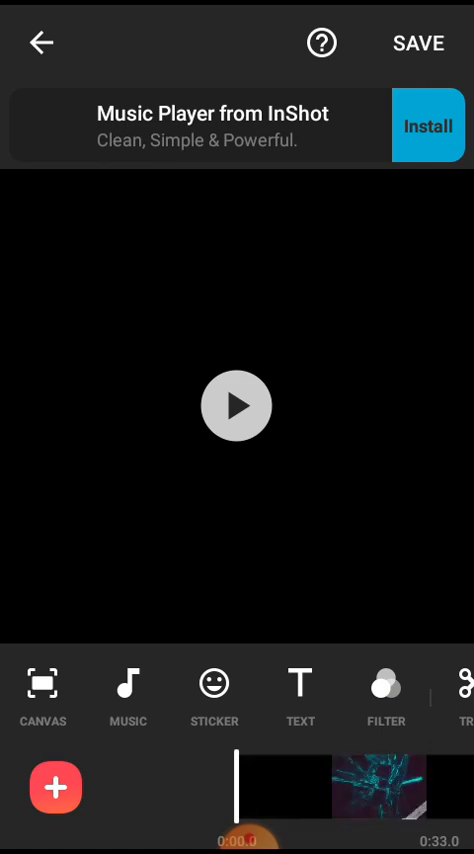
Step: Play the clip, then pause about six seconds in with the Renderforest watermark visible
left_click(237, 405)
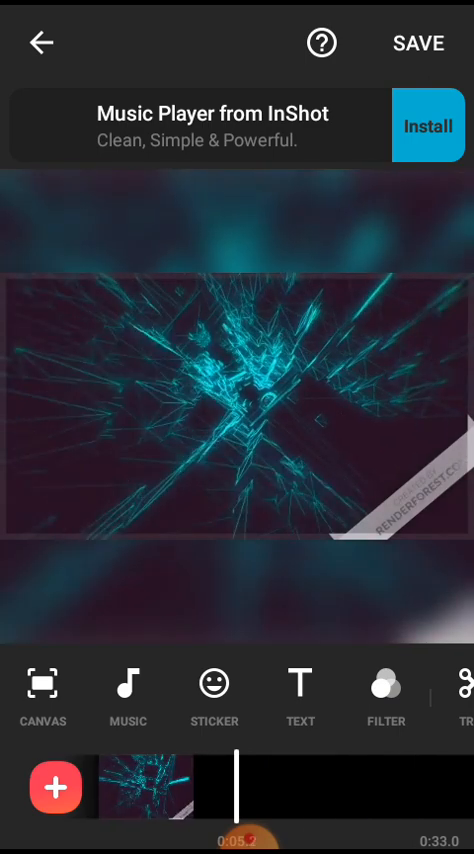
left_click(237, 405)
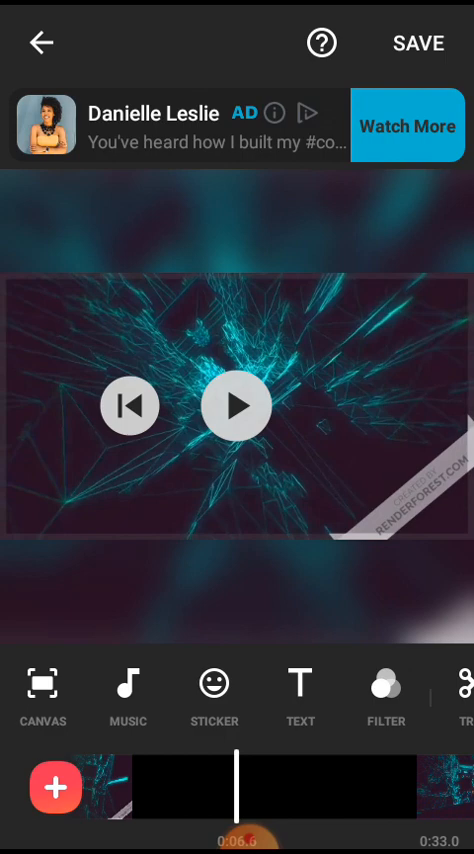
Step: Add a 'Rostorial Consults' text label, rotated diagonally over the lower-right watermark
left_click(300, 683)
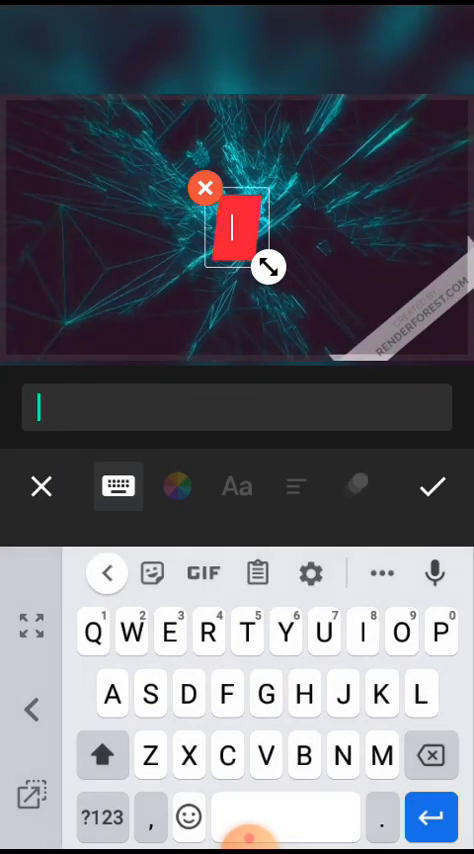
type("Ros")
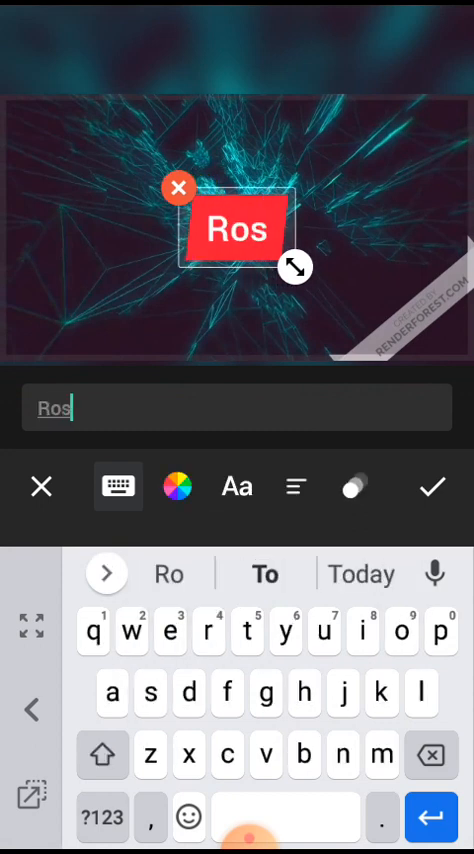
type("torial")
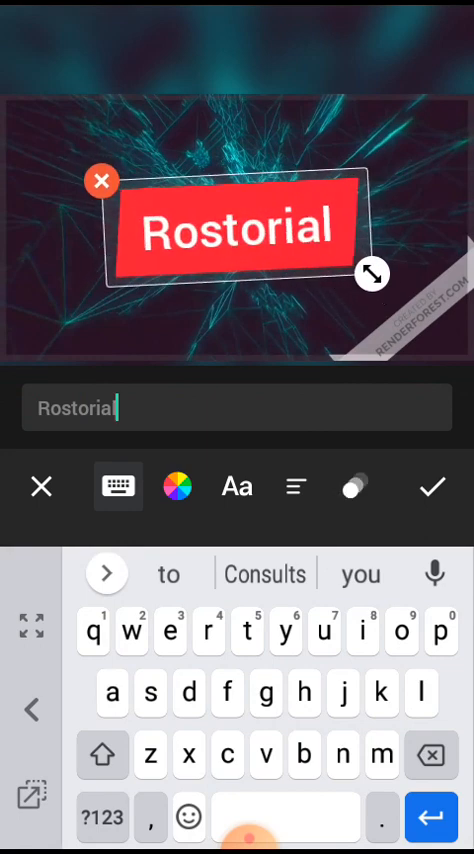
left_click_drag(372, 273, 305, 203)
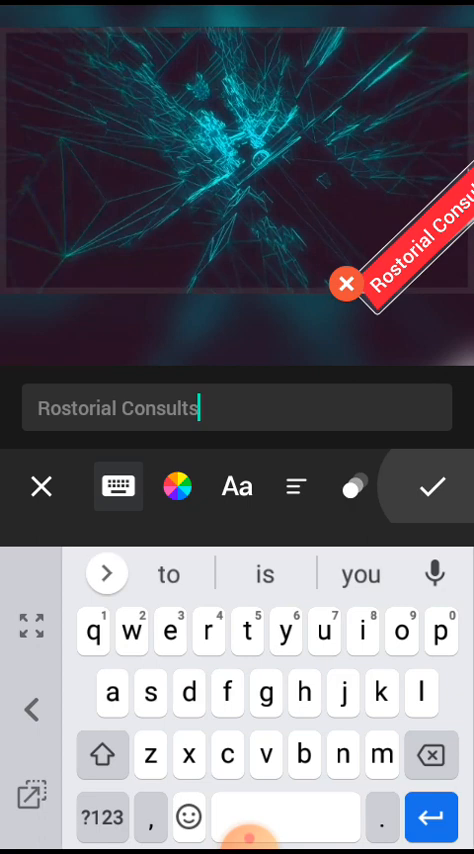
left_click(430, 486)
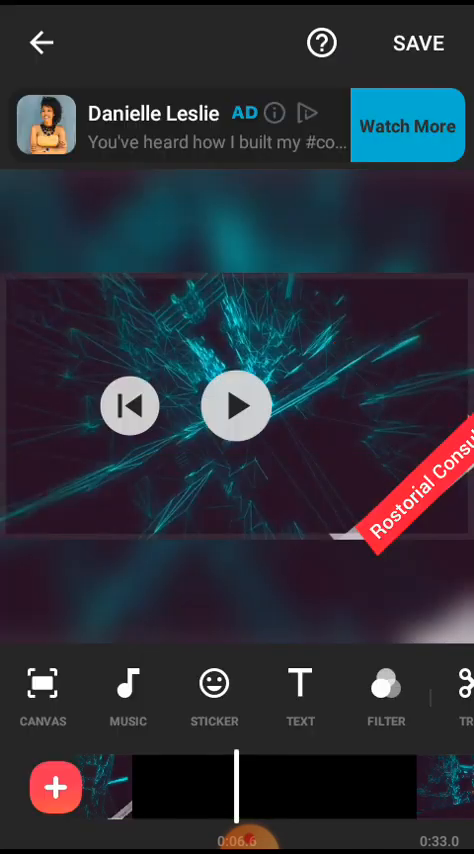
Step: Play the preview onward to the orange running-figure scene at about 19 seconds
left_click(237, 404)
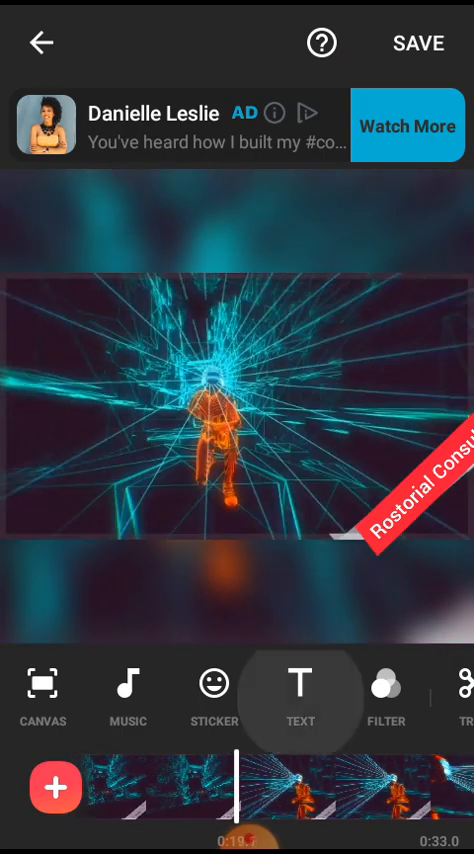
Step: Add a second red 'Rostorial Consults' label over the watermark in the running-figure scene
left_click(300, 694)
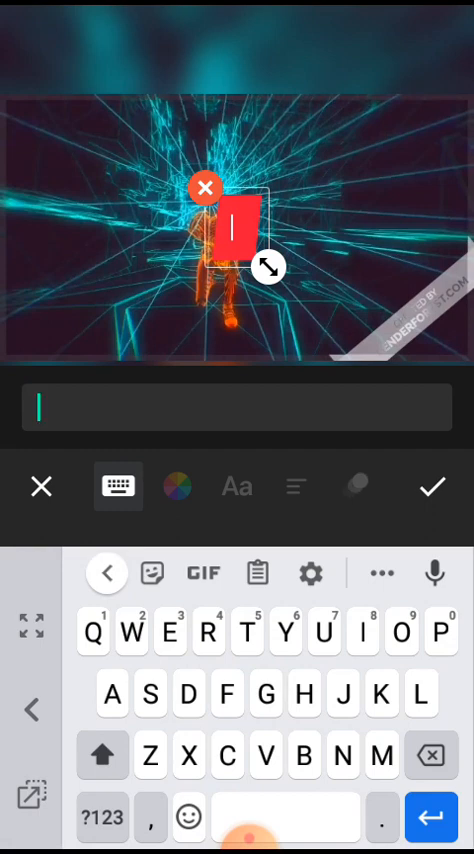
left_click(434, 488)
type("Rostorial Consults")
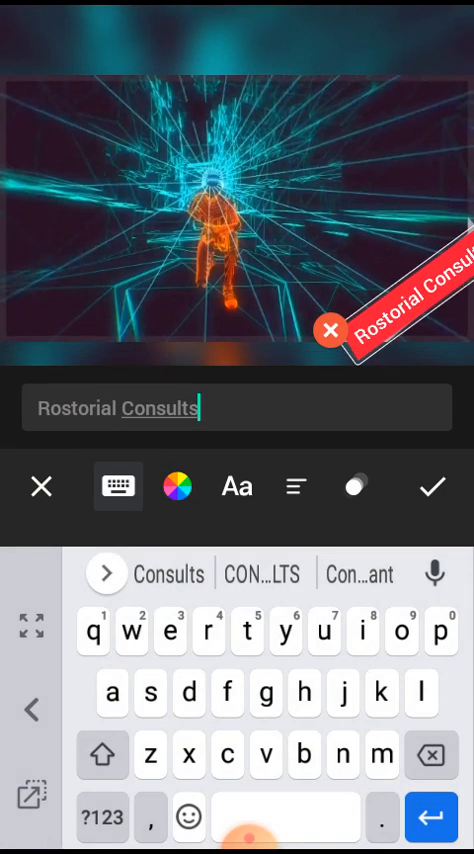
Step: Confirm the second label, preview the video, and bring up the 1080P/720P/640P save options
left_click(434, 487)
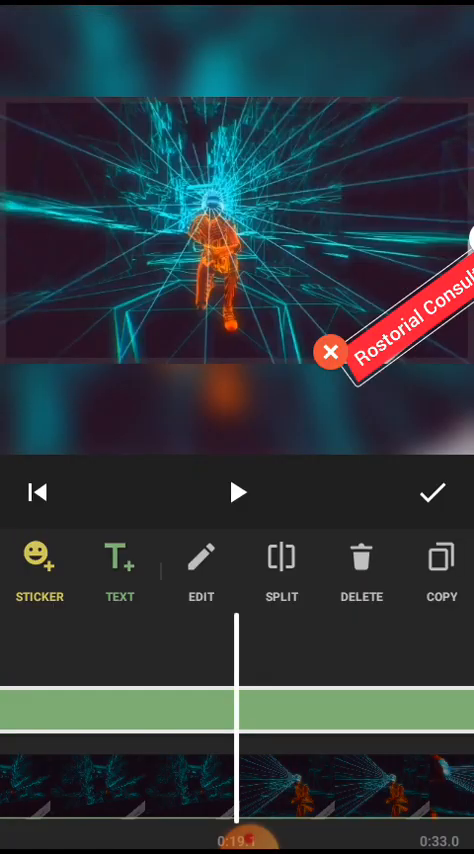
left_click(436, 493)
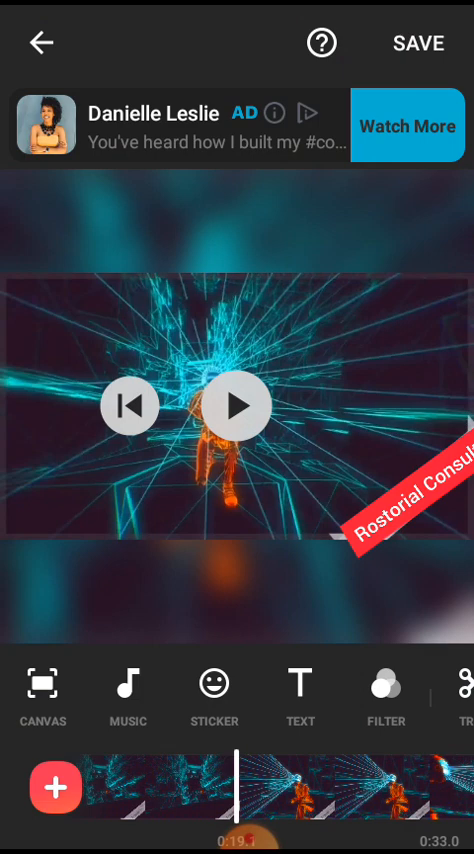
left_click(237, 406)
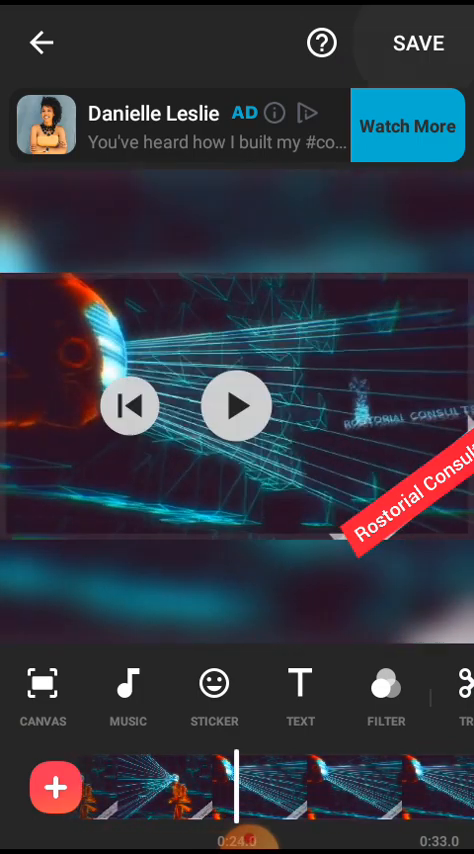
left_click(419, 42)
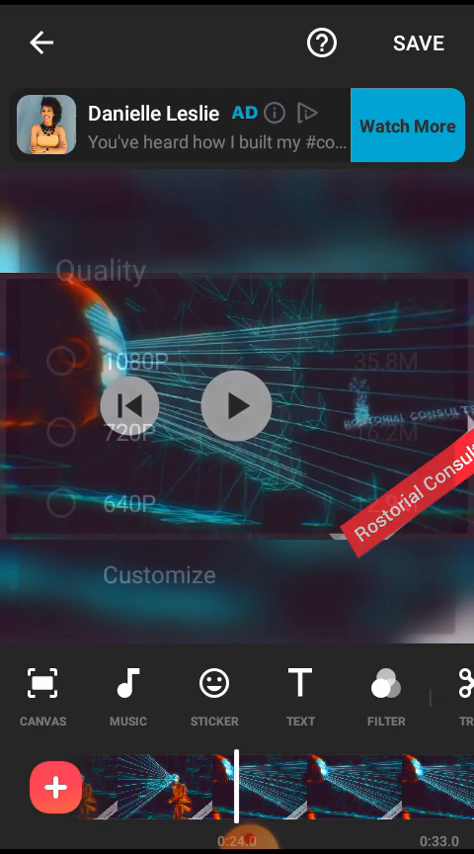